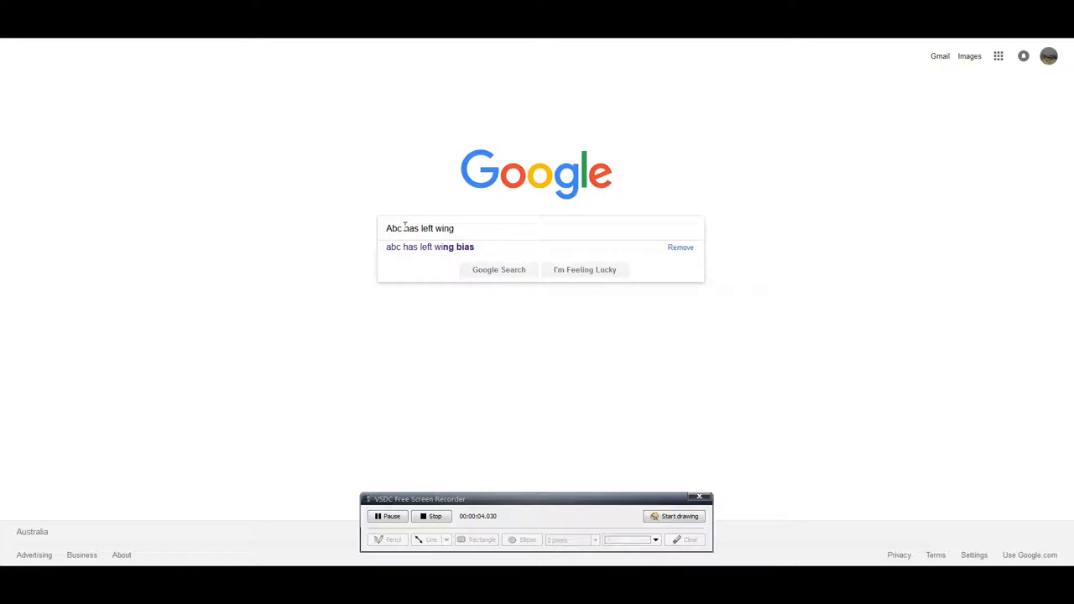
# Search Google for 'the abc has left wing bias'
pyautogui.click(430, 246)
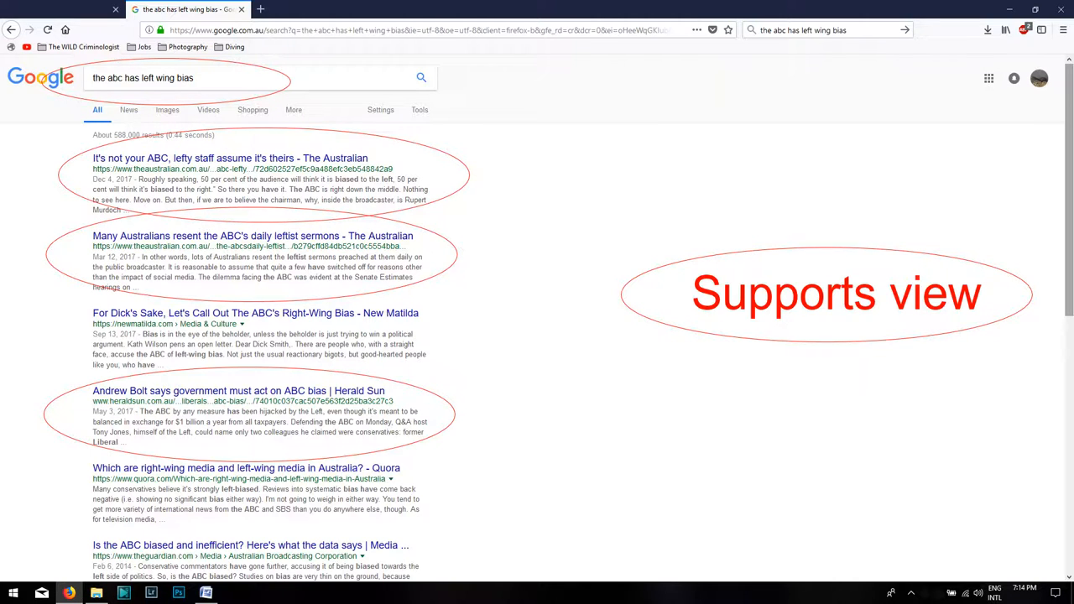
# Run a neutral Google search for 'abc bias' for comparison
pyautogui.write('abc bias')
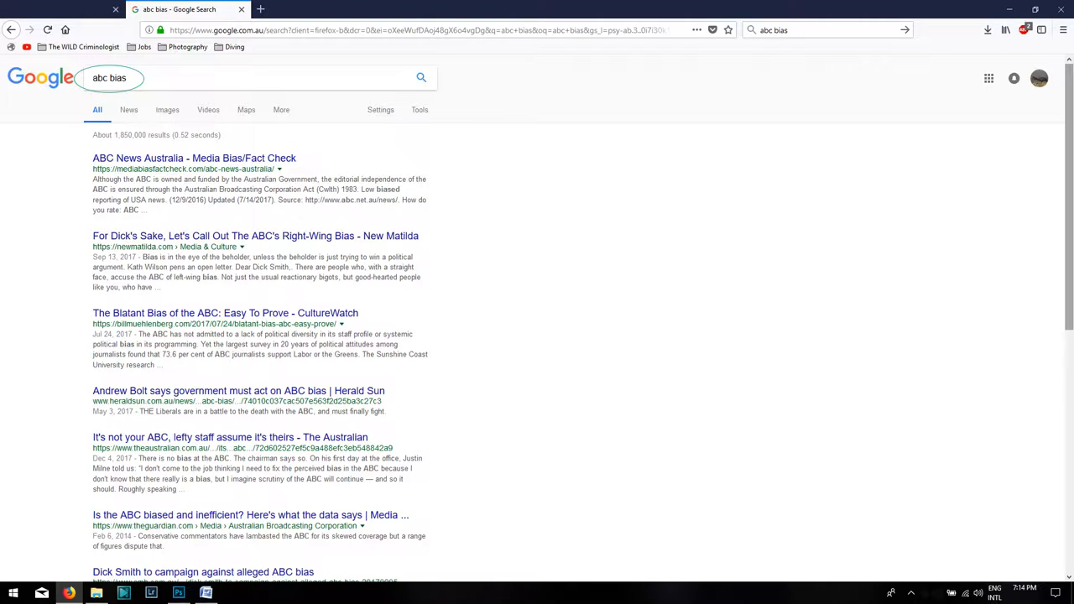